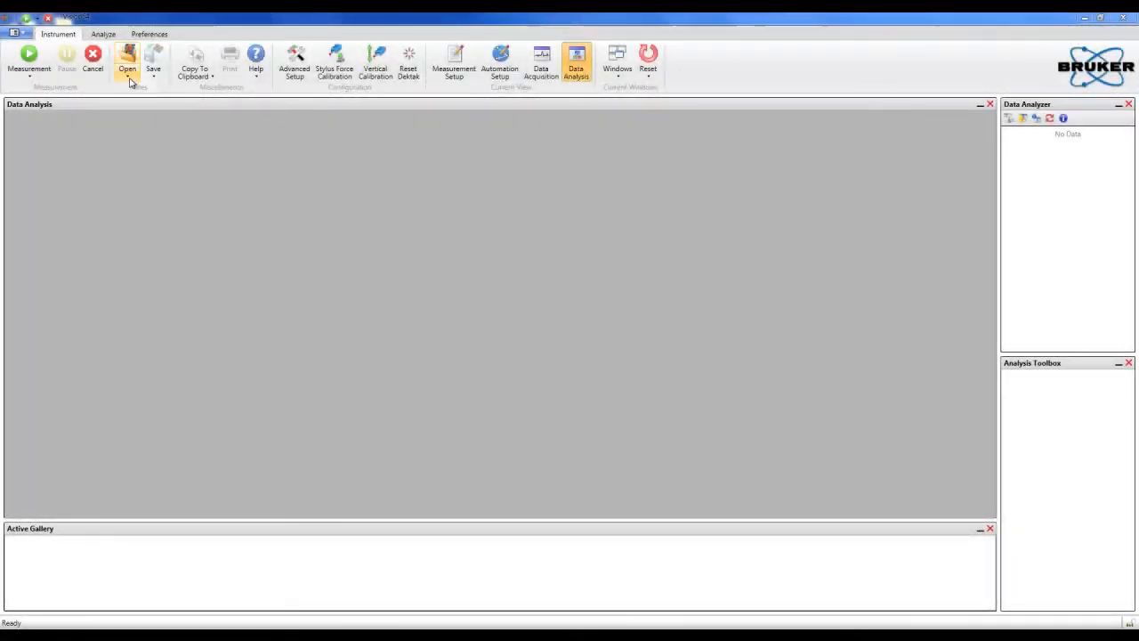
Step: Open the roughness.OPDx profile dataset from the Desktop folder
{"action": "left_click", "coordinate": [129, 62]}
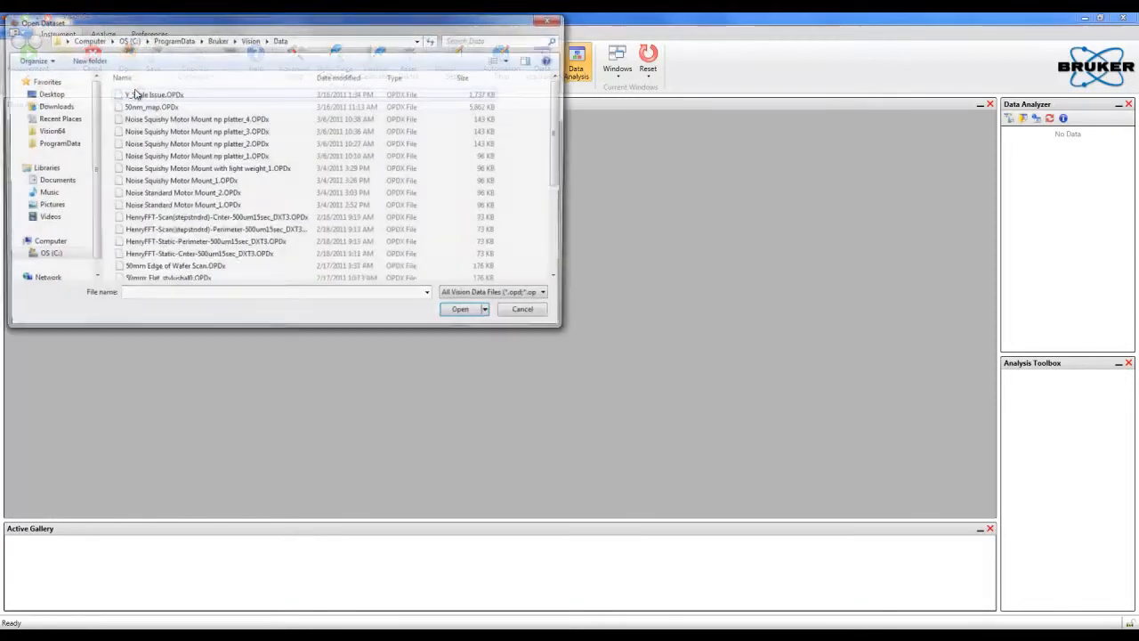
{"action": "left_click", "coordinate": [47, 92]}
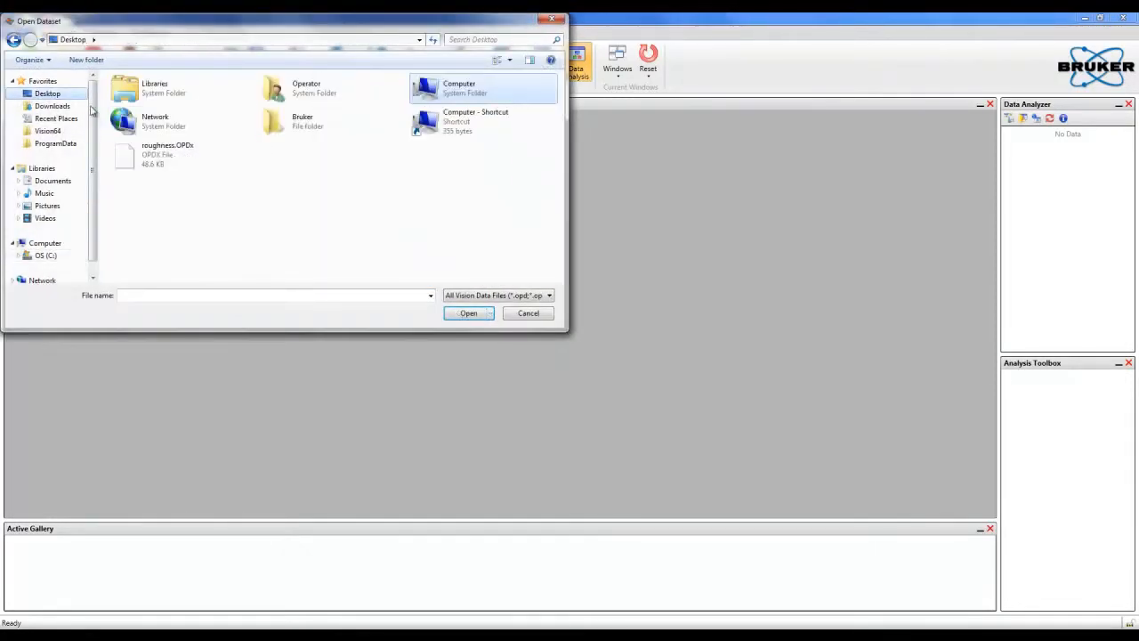
{"action": "left_click", "coordinate": [527, 314]}
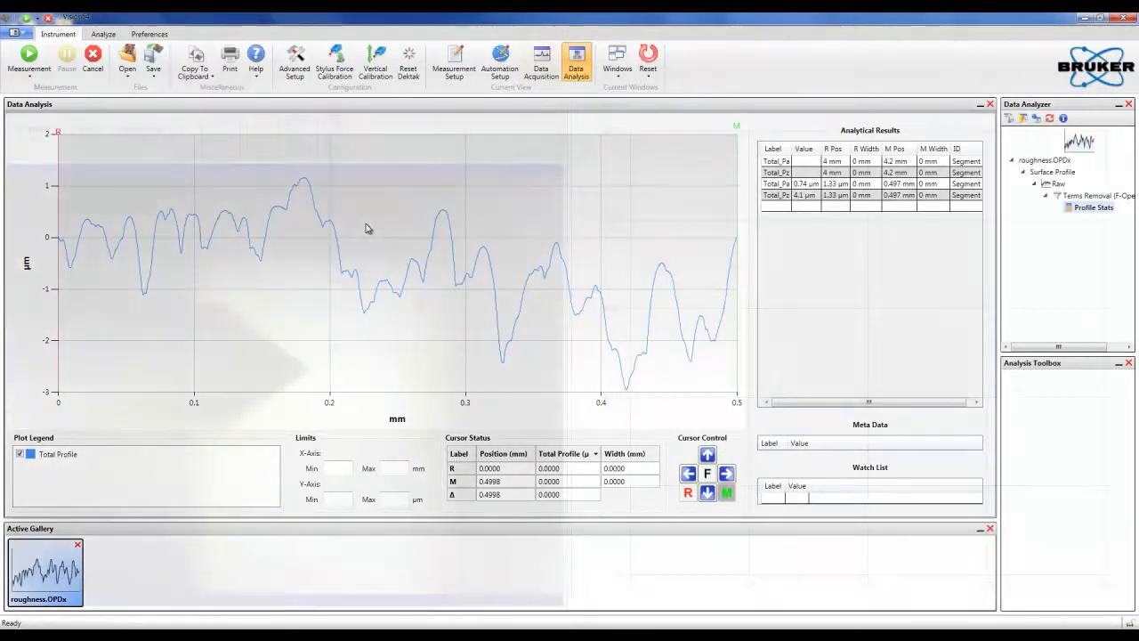
Step: Start a new measurement sequence from the ribbon after reviewing the roughness results
{"action": "left_click", "coordinate": [541, 62]}
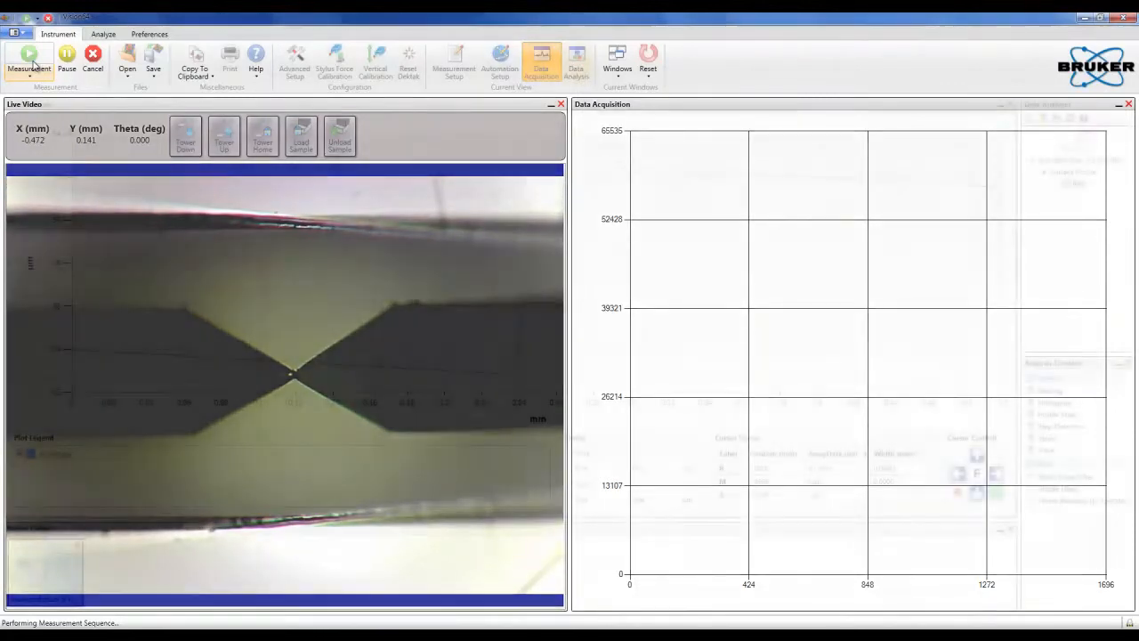
Step: Show the new standard step-height scan in Data Analysis
{"action": "left_click", "coordinate": [577, 62]}
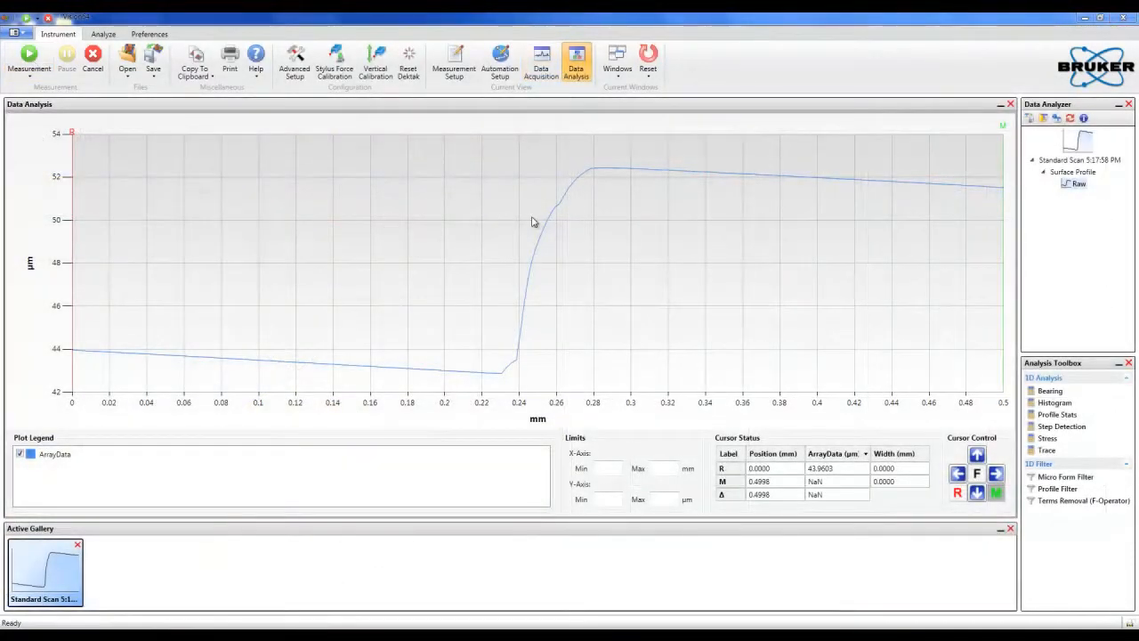